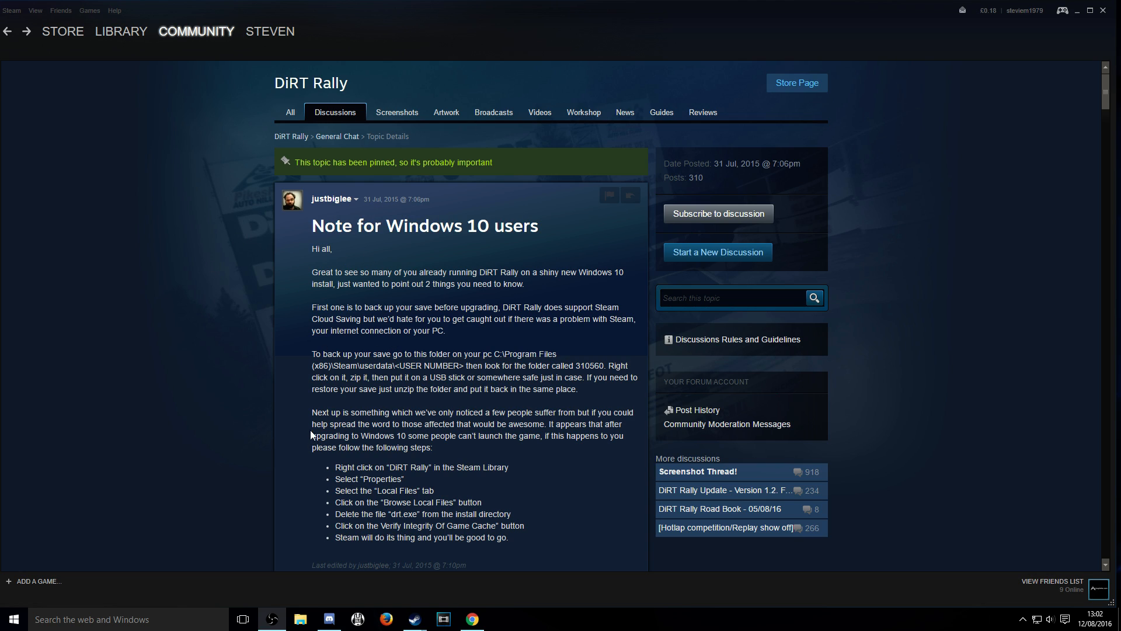
mouse_move(437, 480)
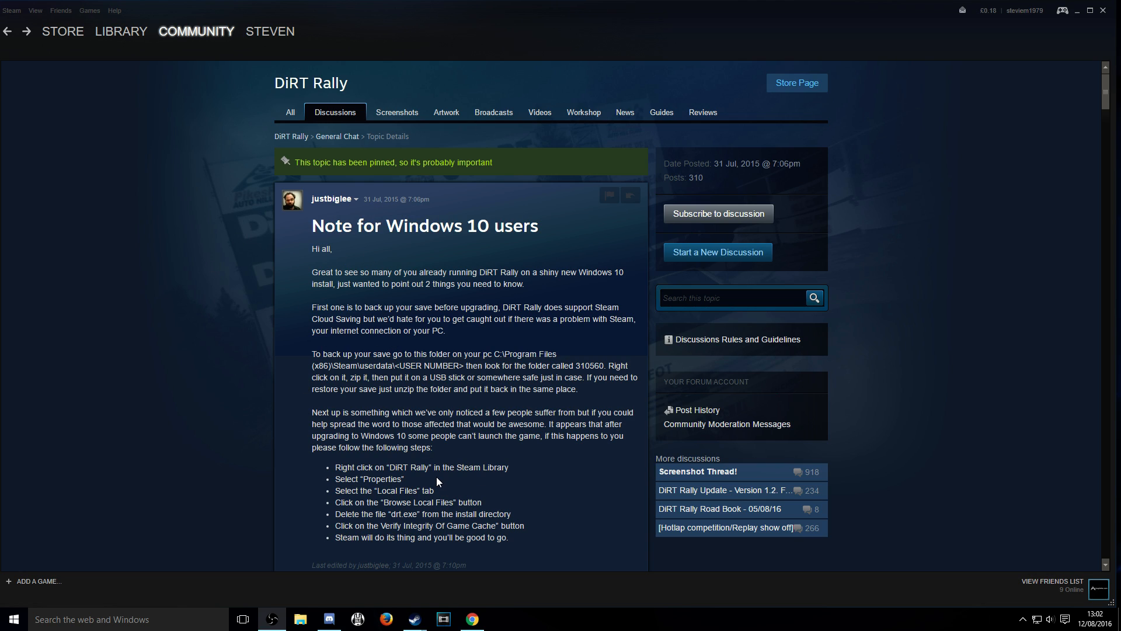
mouse_move(408, 377)
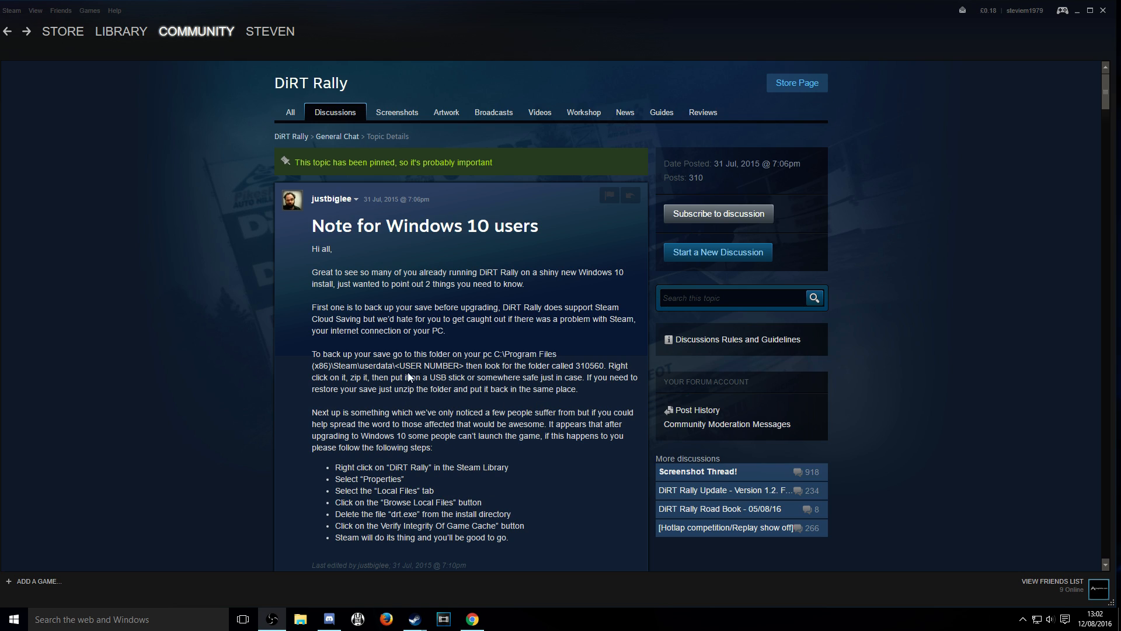
mouse_move(462, 467)
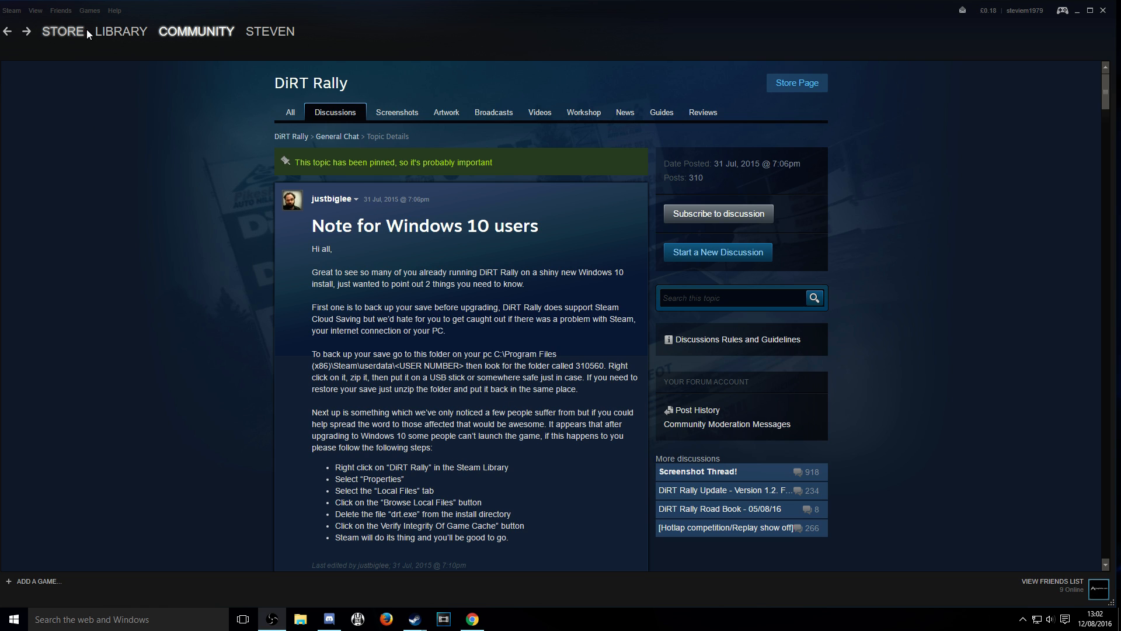
- Launch DiRT Rally from its Steam library page; the splash appears and the game closes
left_click(120, 31)
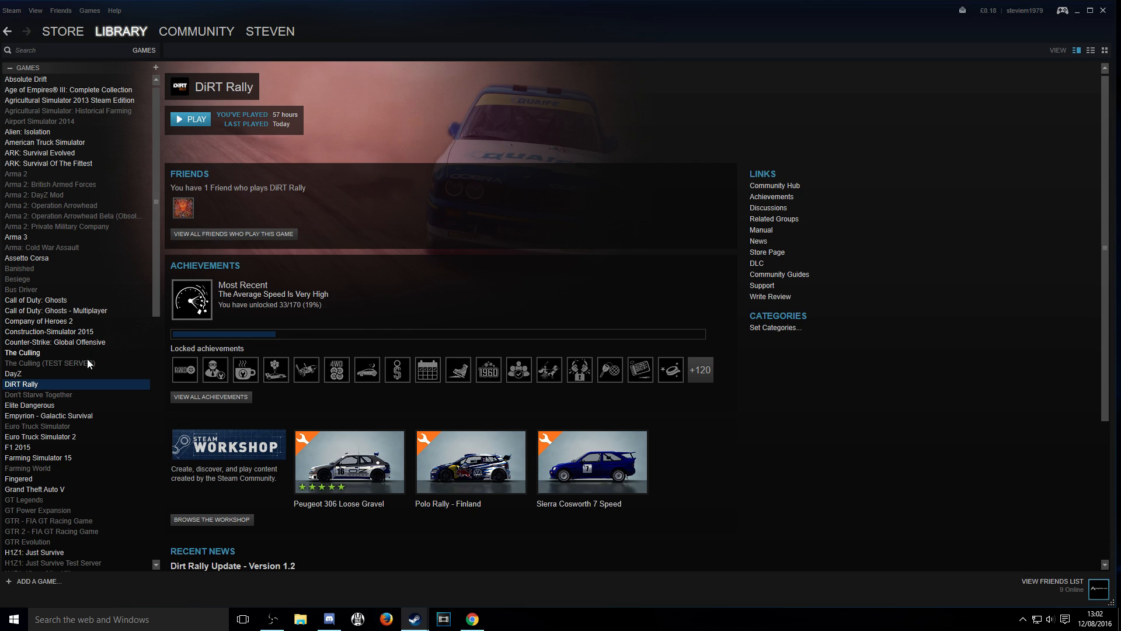
mouse_move(202, 125)
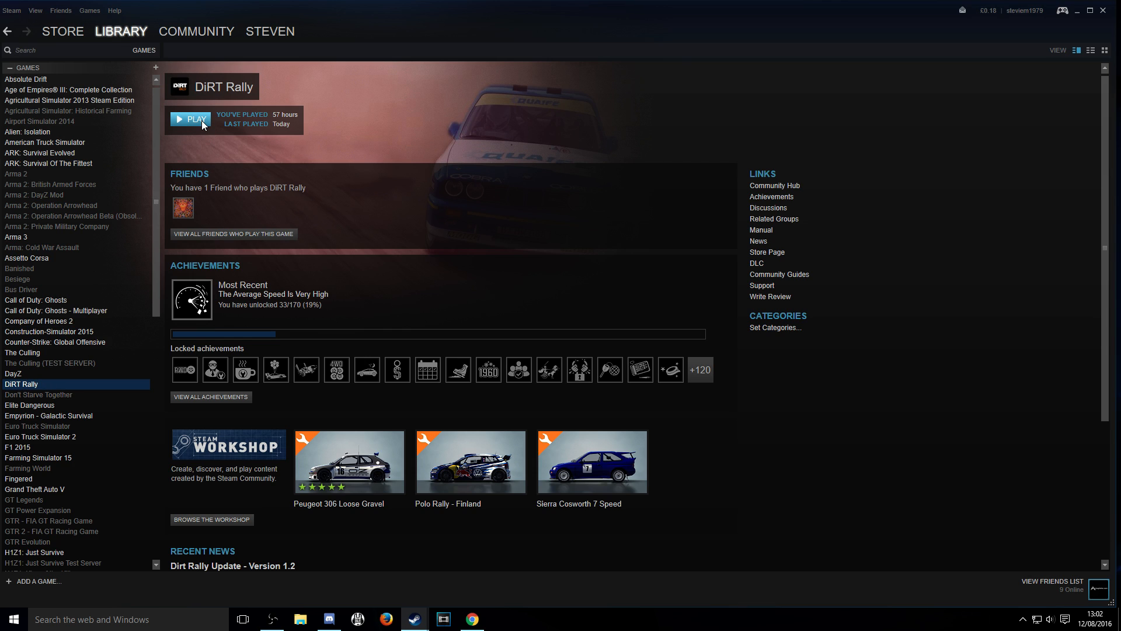
left_click(190, 119)
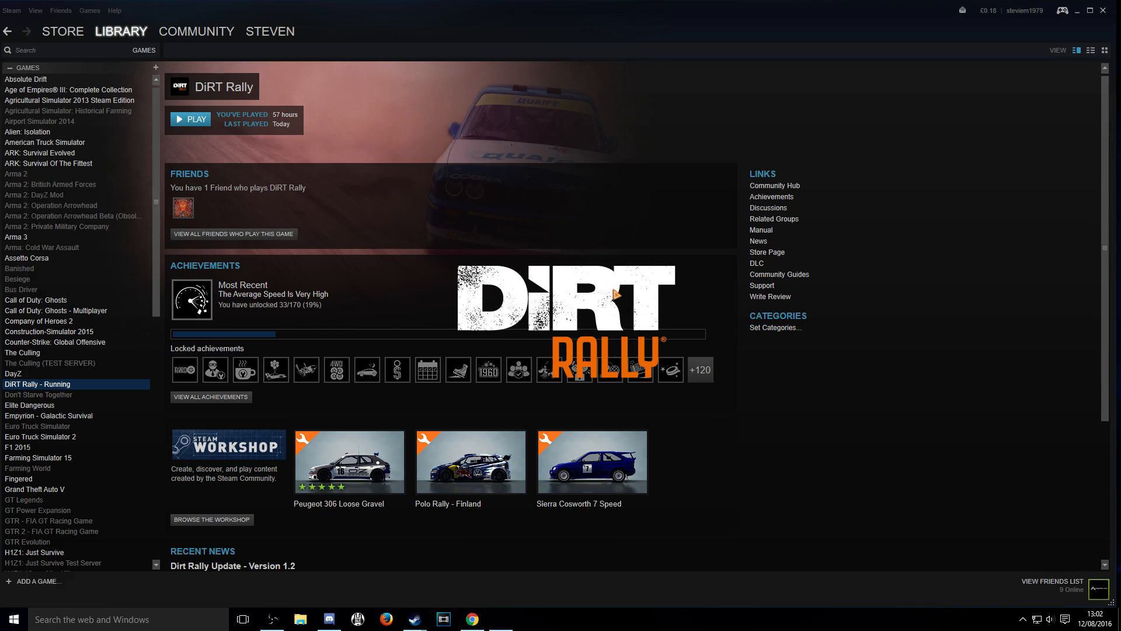
left_click(190, 119)
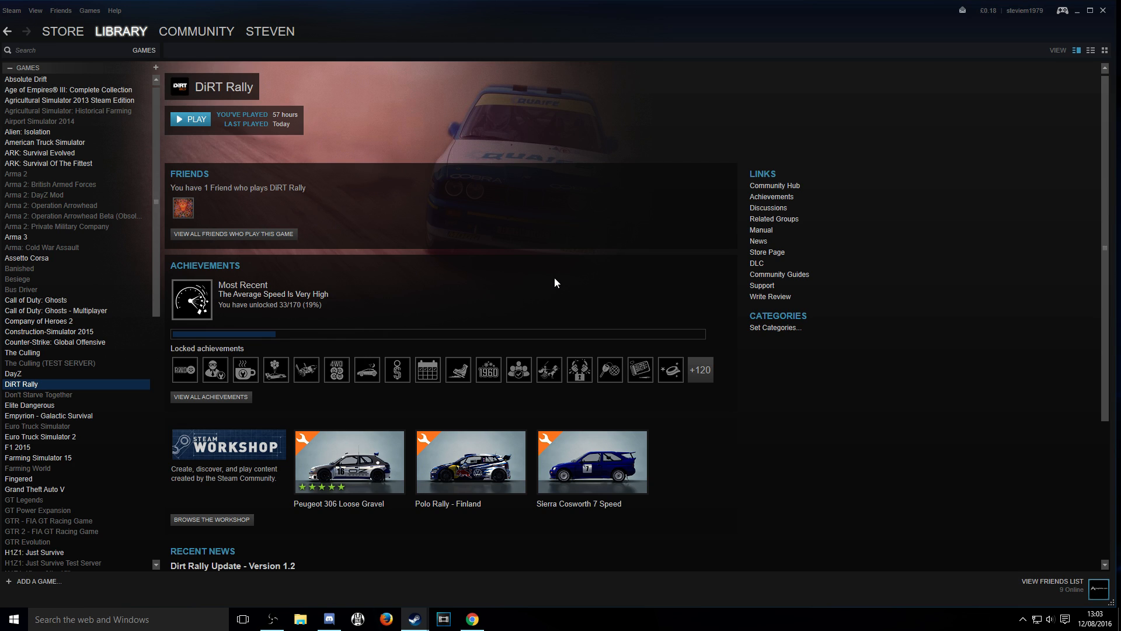
mouse_move(313, 125)
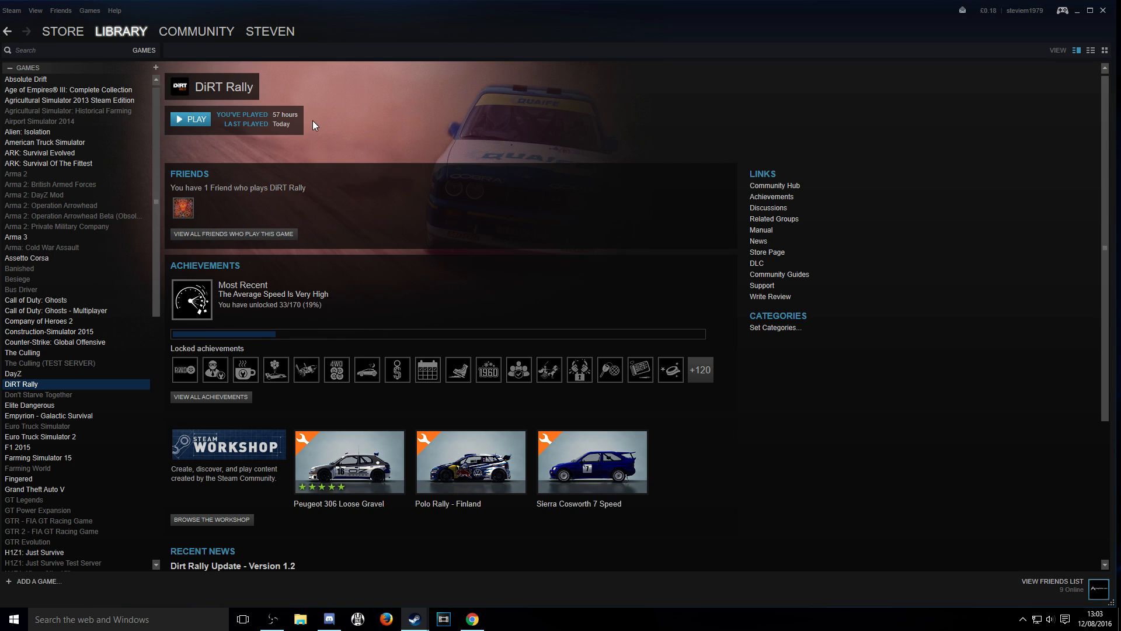
mouse_move(23, 387)
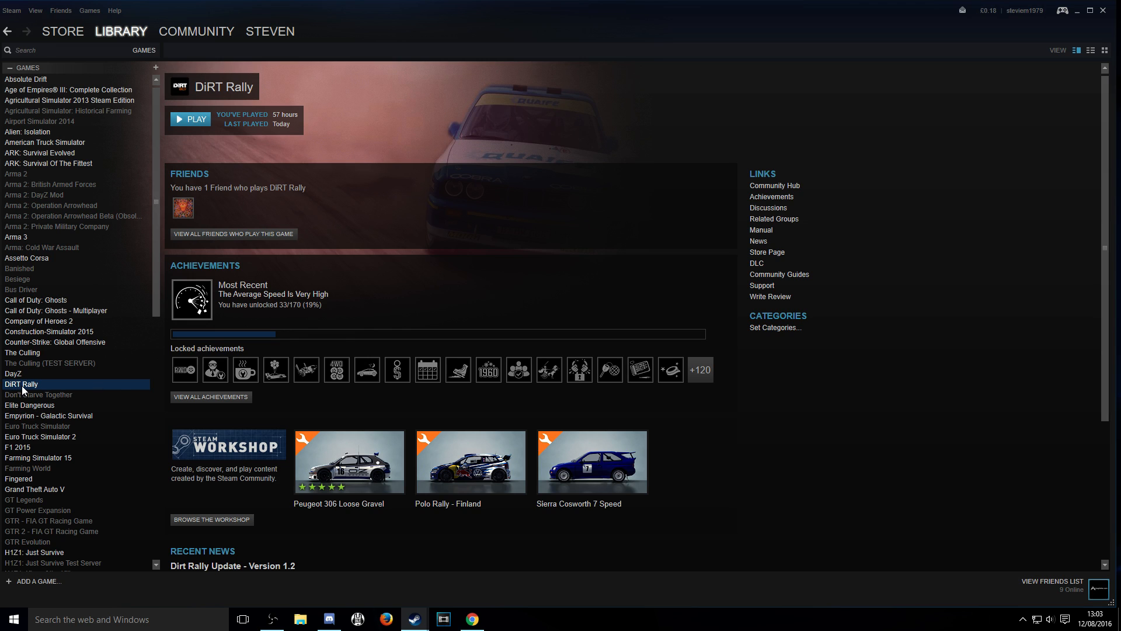
- Browse DiRT Rally's local files through its Properties, opening the install folder in File Explorer
right_click(21, 385)
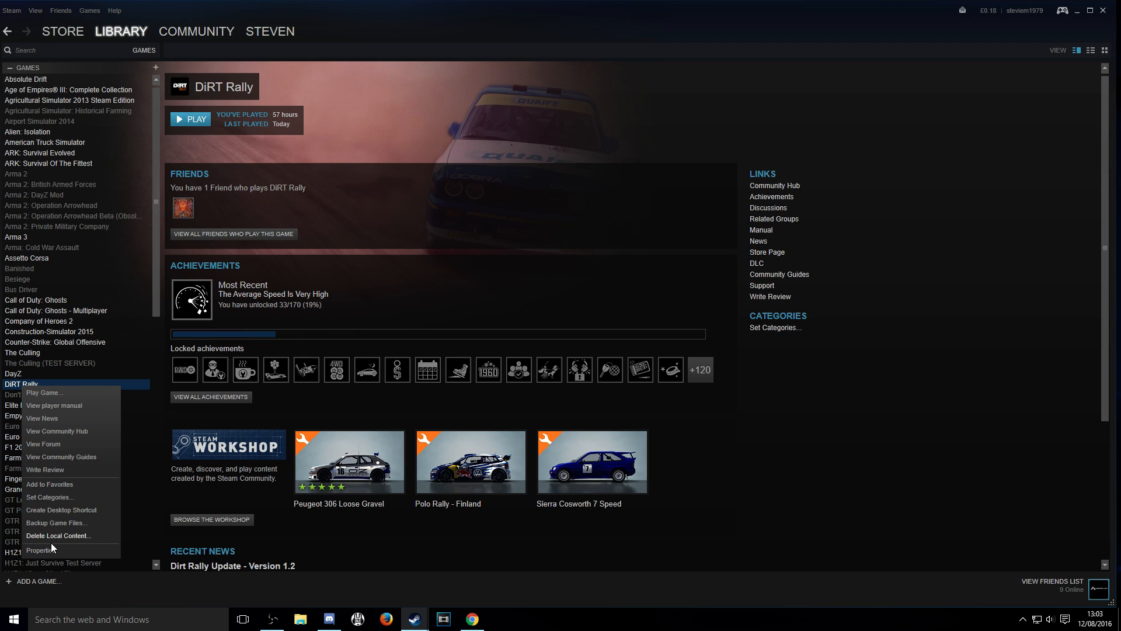
left_click(41, 550)
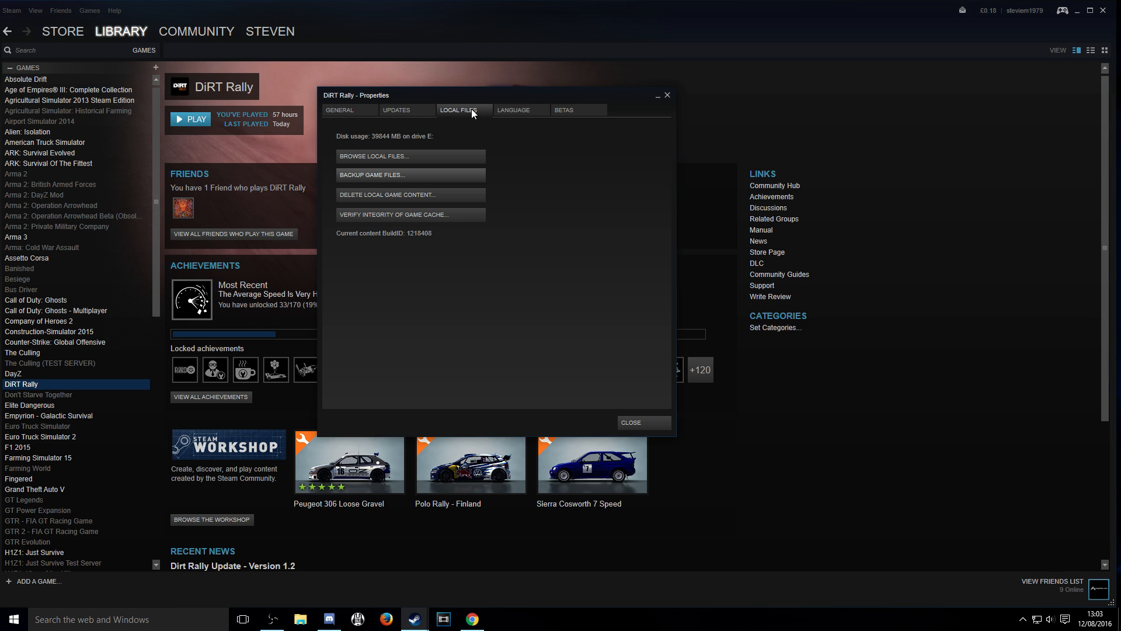
mouse_move(397, 159)
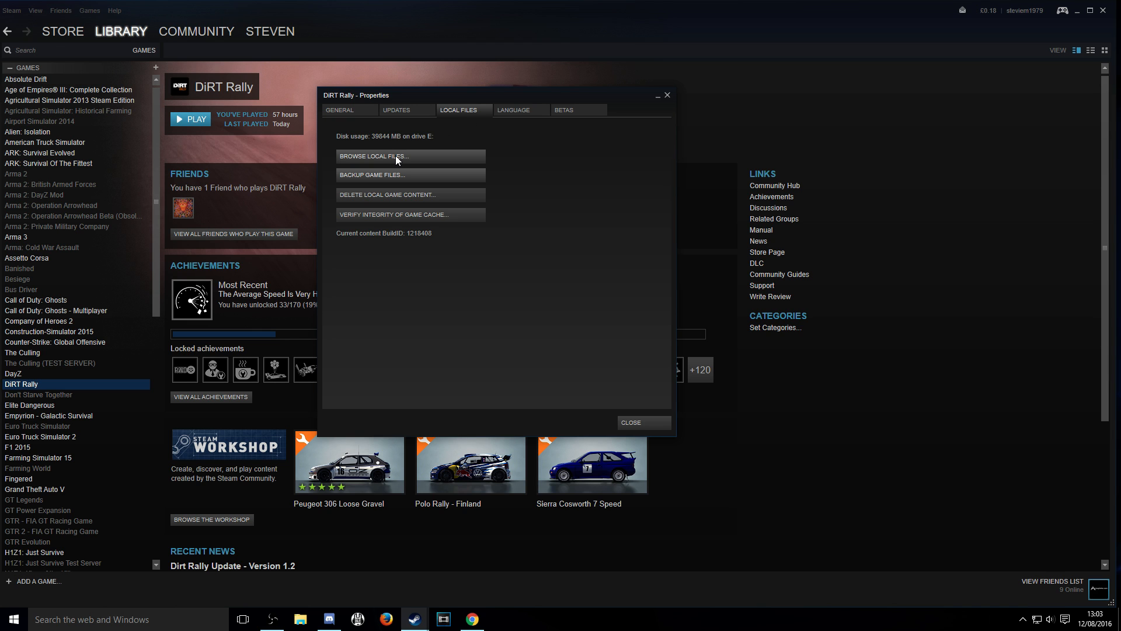
left_click(373, 155)
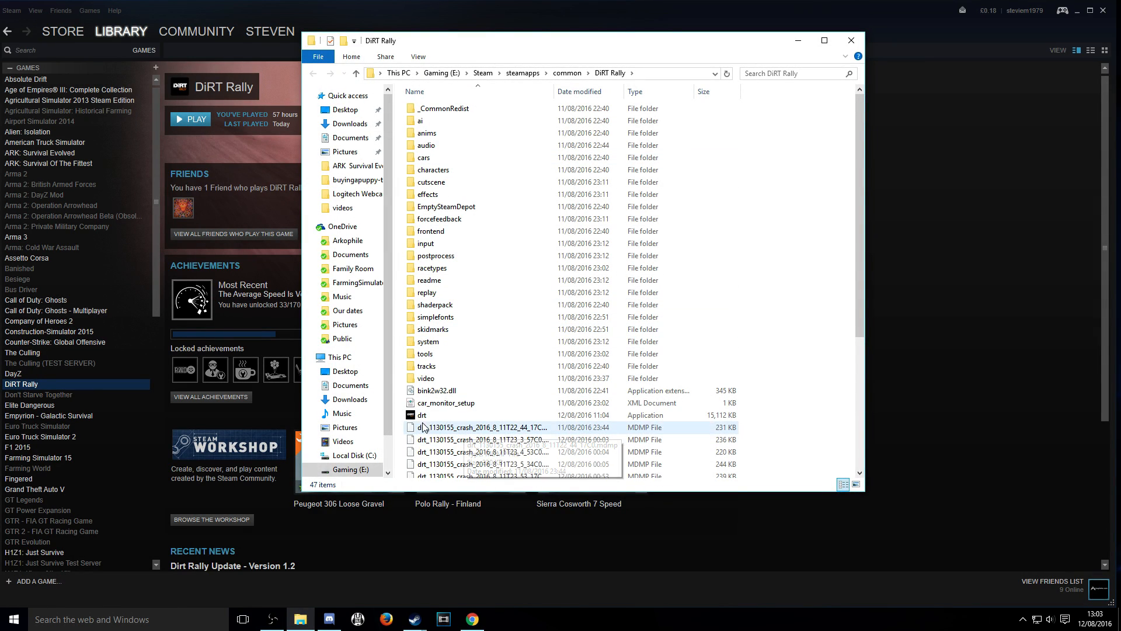
mouse_move(422, 415)
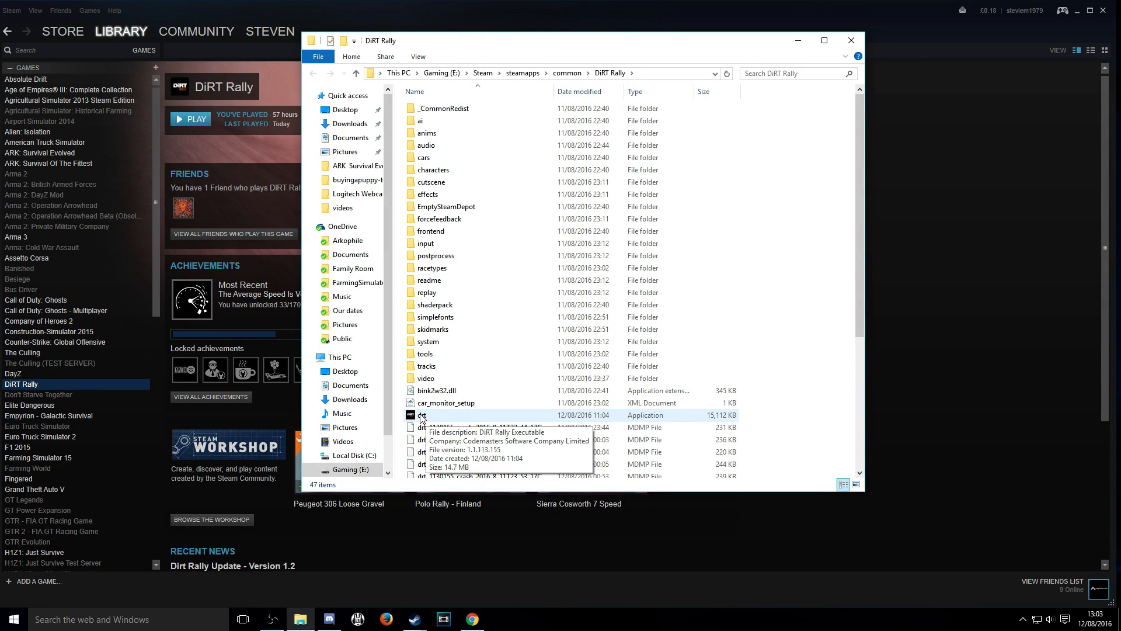
- Run drt.exe as administrator so DiRT Rally starts and reaches its main menu
right_click(421, 415)
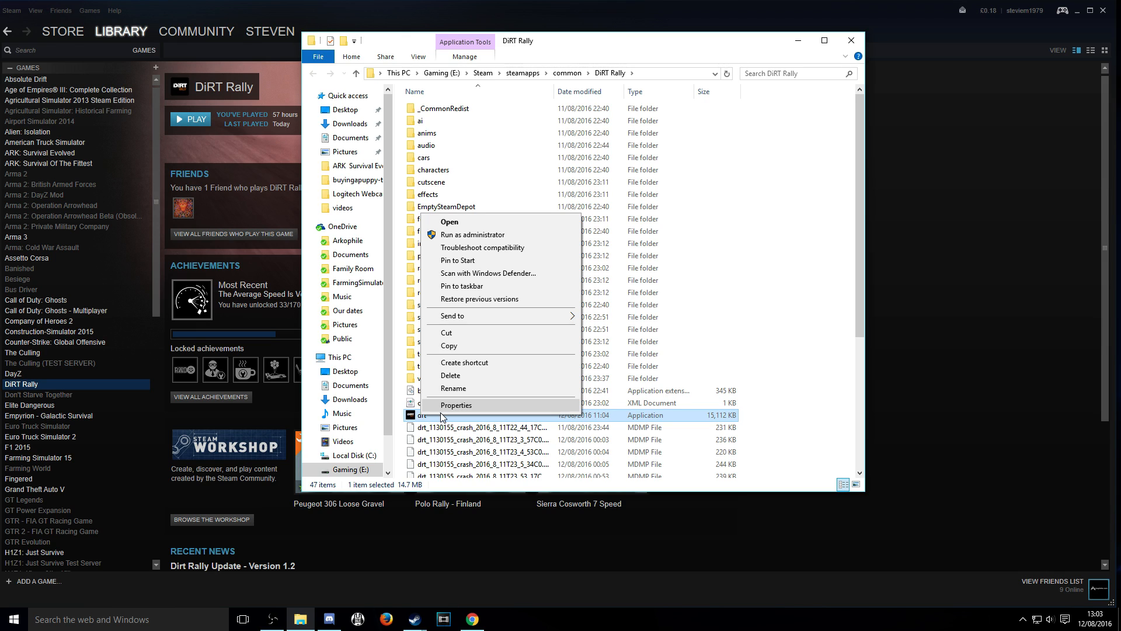
mouse_move(486, 260)
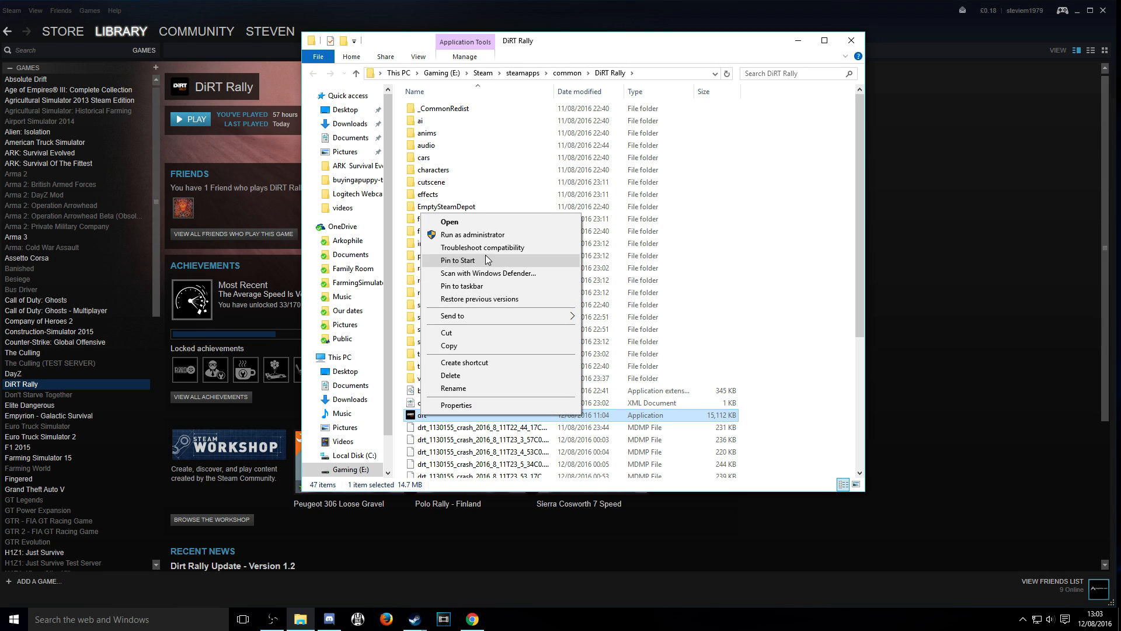
mouse_move(482, 237)
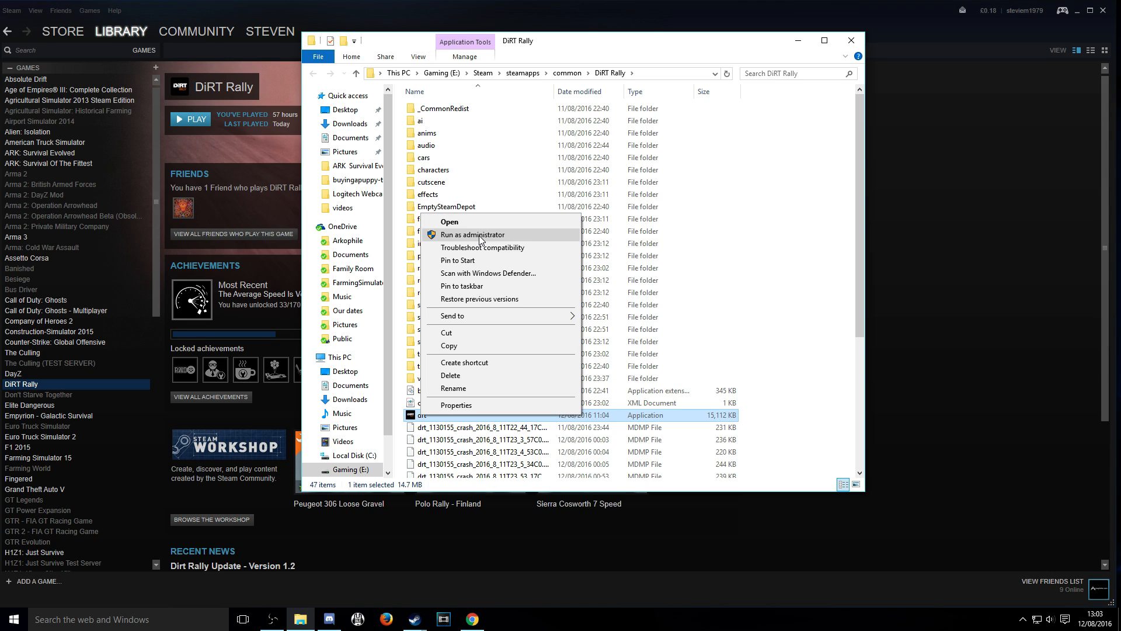
left_click(448, 222)
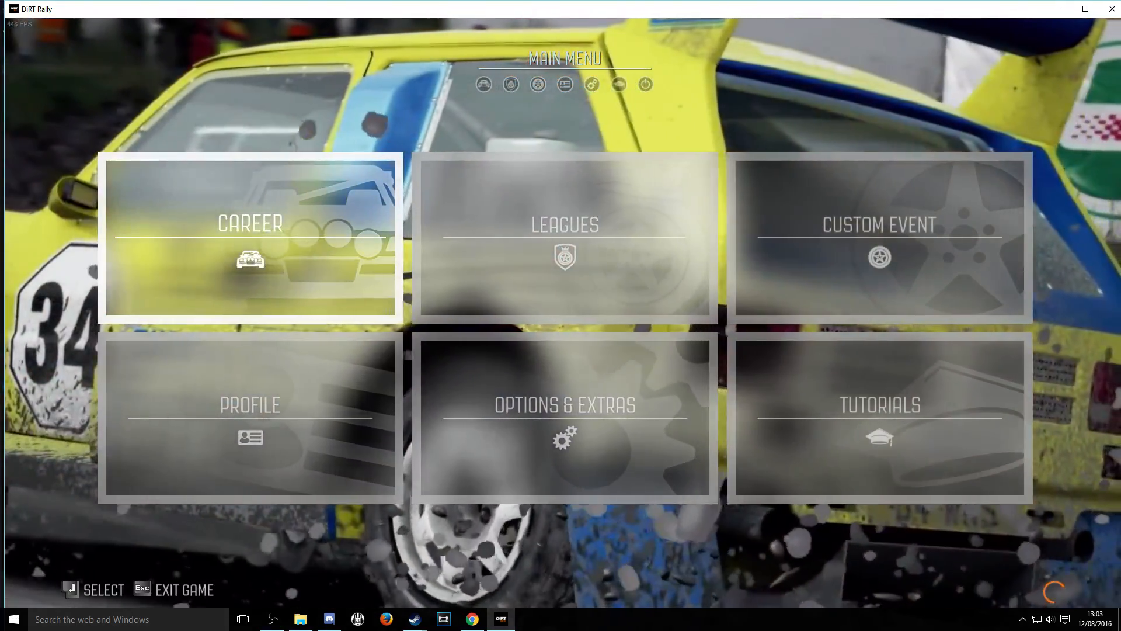
- Start a Custom Event with the 2010s class on the Argolis, Greece stage, then pause it
left_click(878, 236)
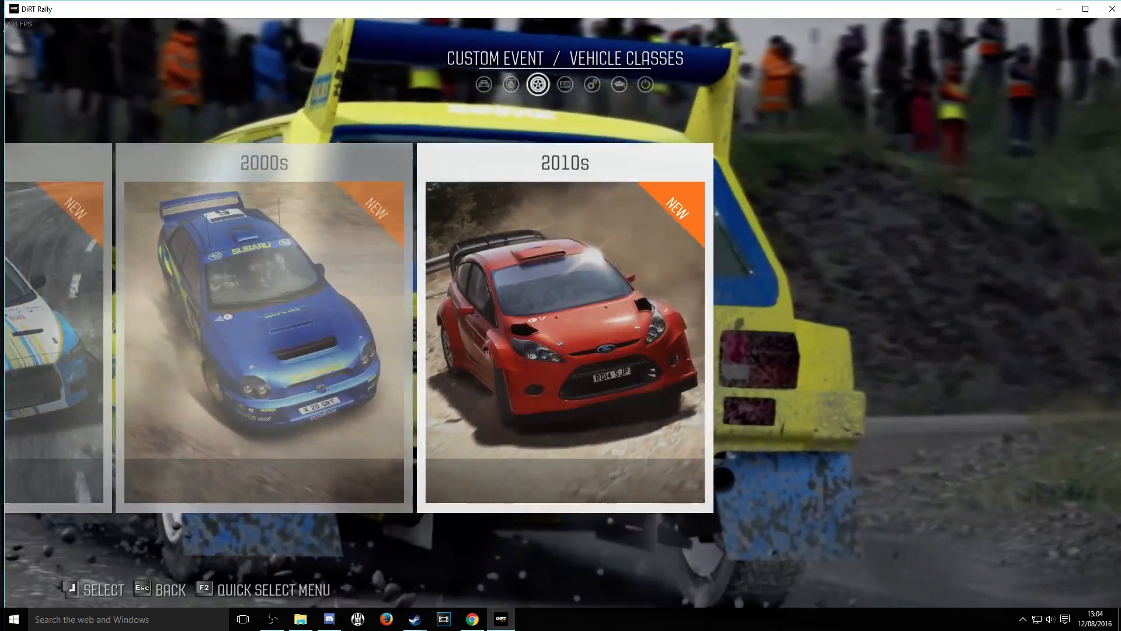
left_click(564, 339)
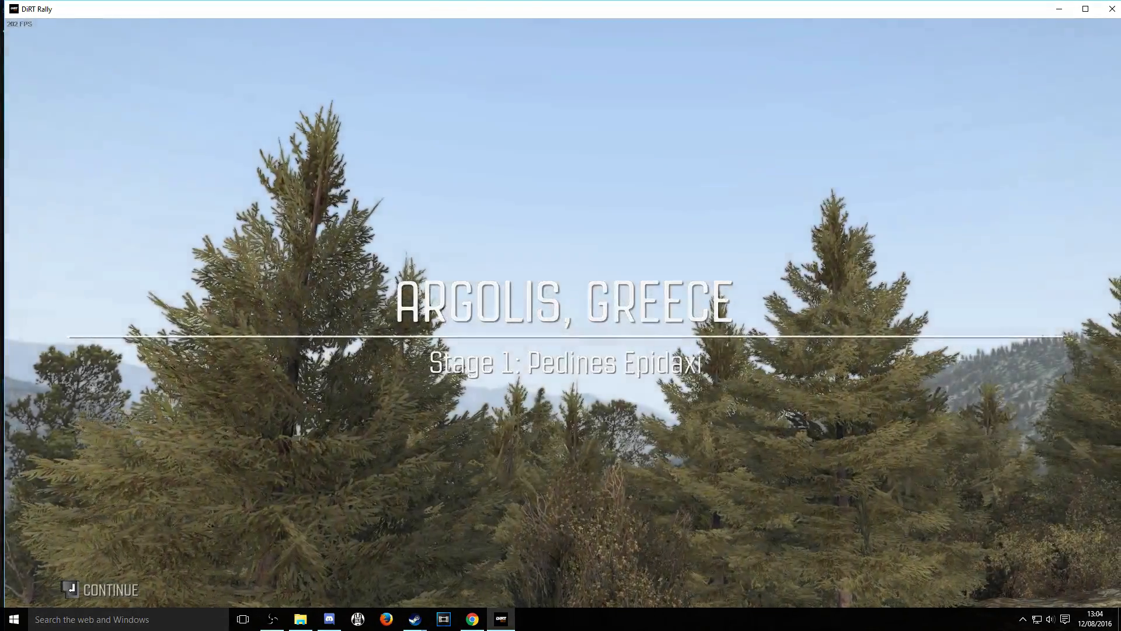
left_click(110, 590)
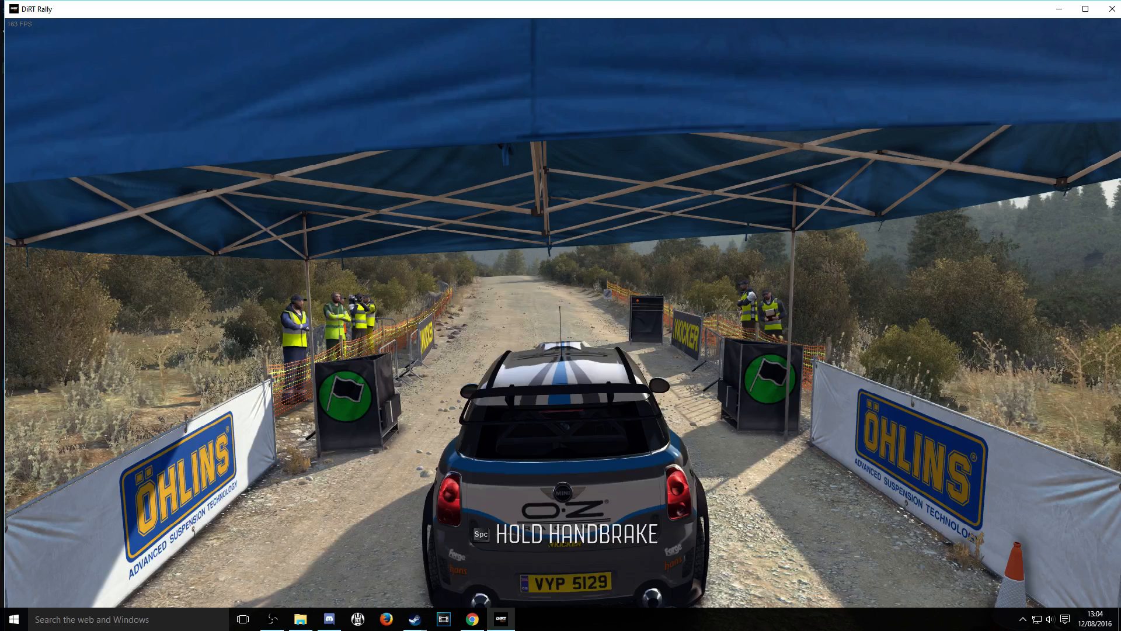
key("Escape")
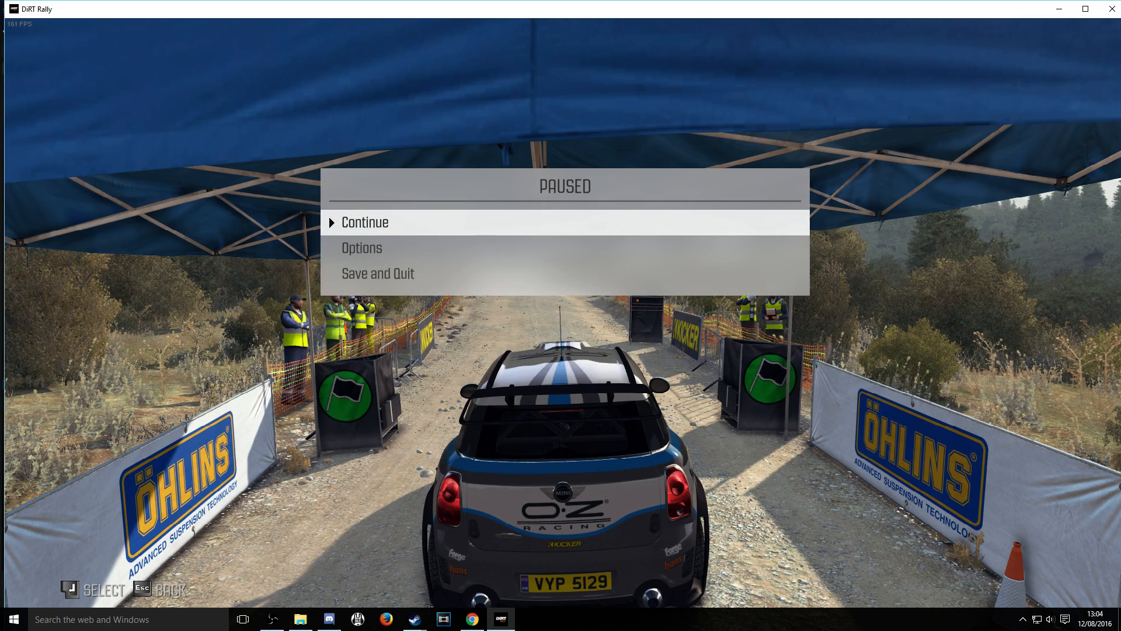
left_click(377, 273)
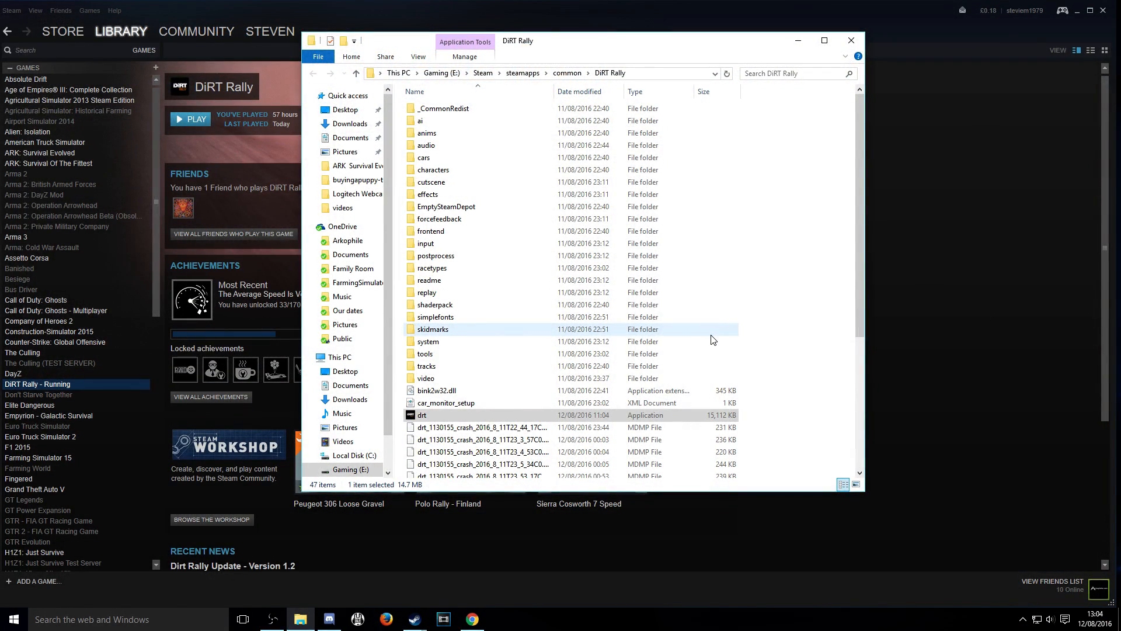
- Launch drt.exe normally from the game folder, reaching the DiRT Rally title screen
double_click(422, 414)
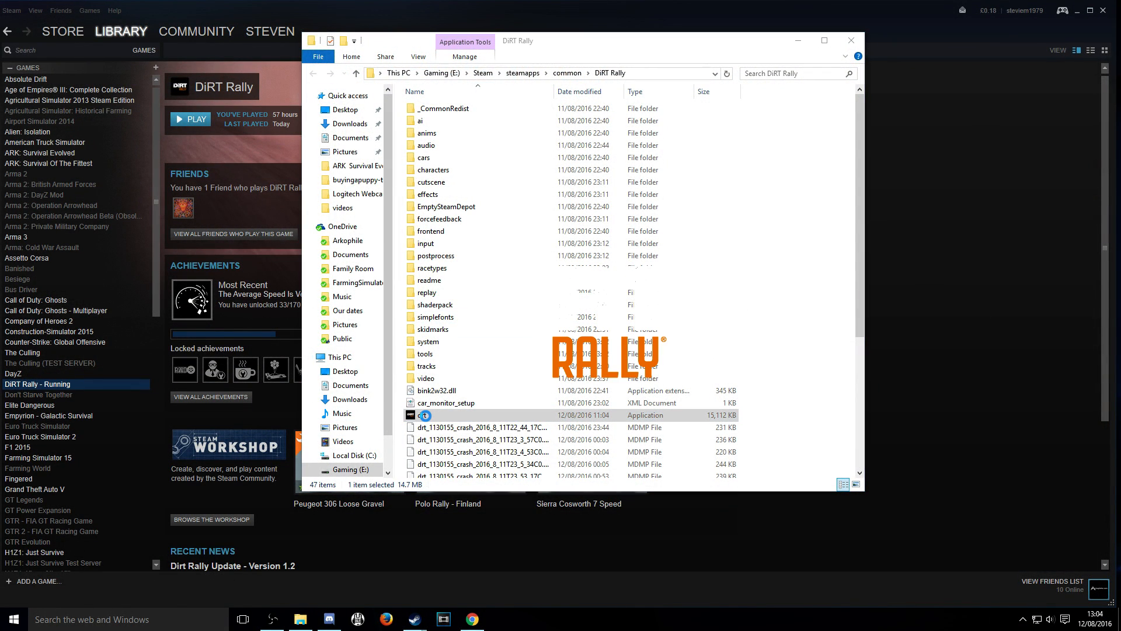
double_click(424, 415)
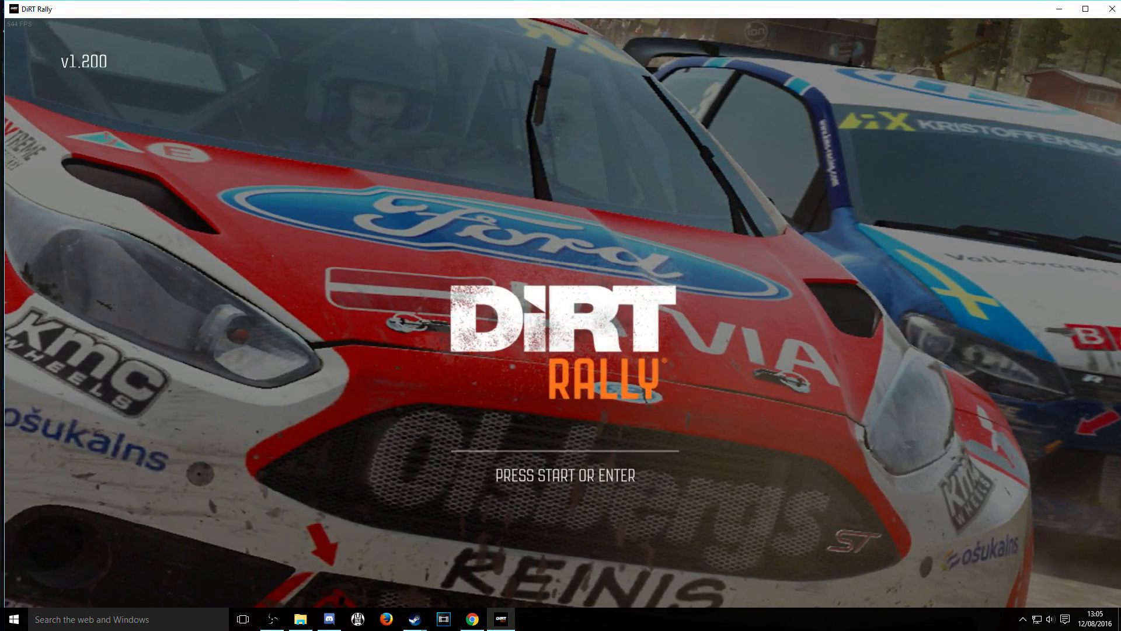
- Confirm the title screen with Enter, after which the game closes back to the folder
key("enter")
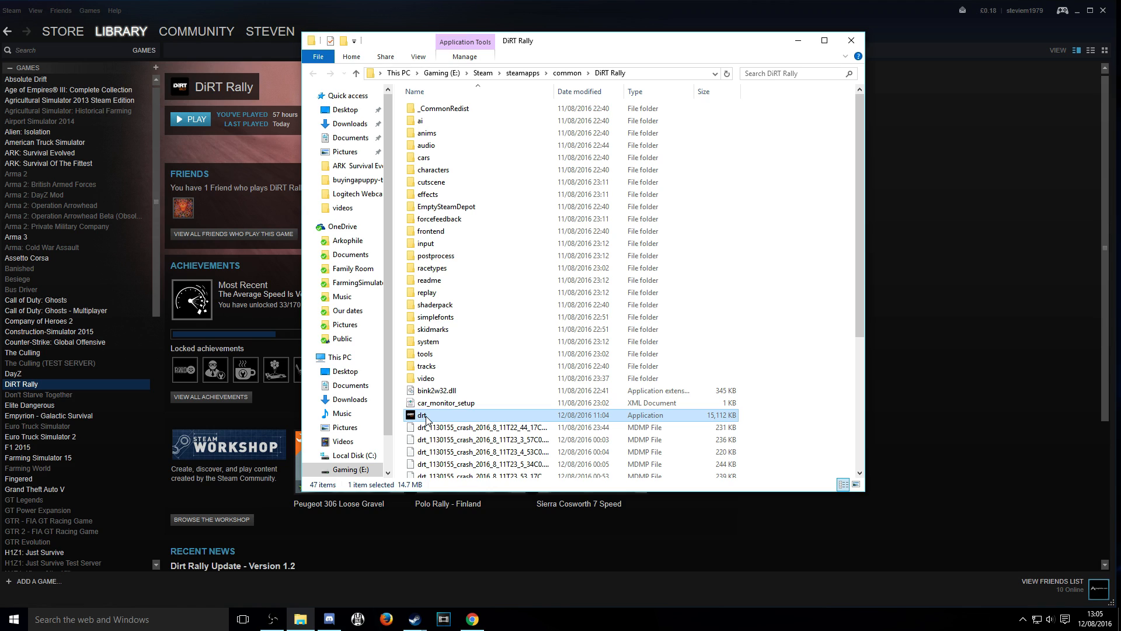
- Bring up drt.exe's context menu with Run as administrator ready to choose
right_click(421, 414)
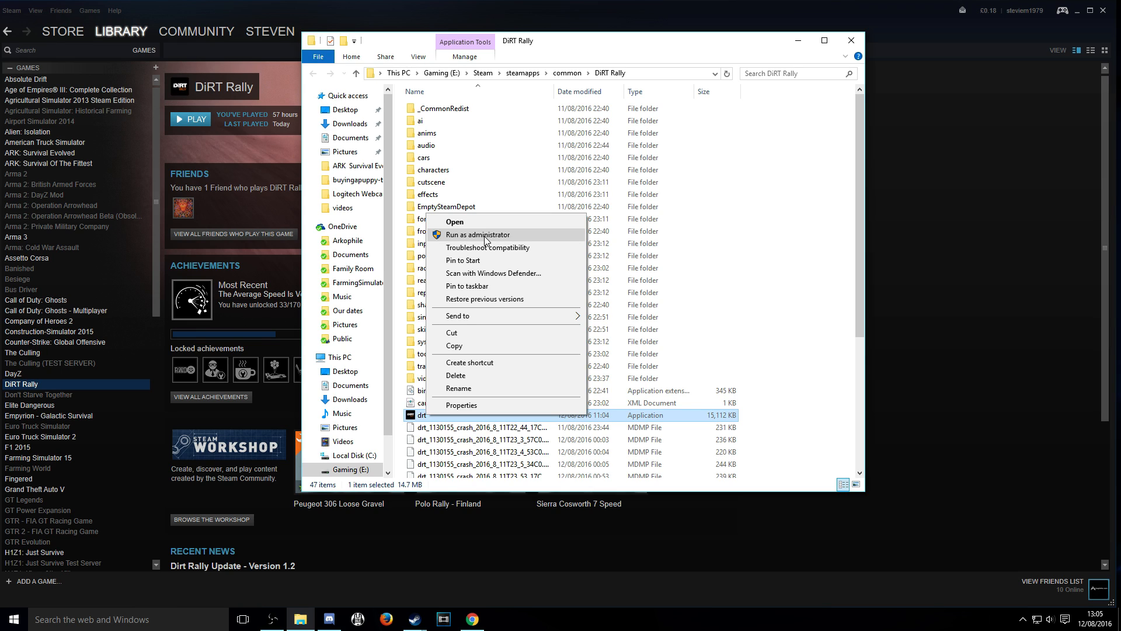
mouse_move(528, 299)
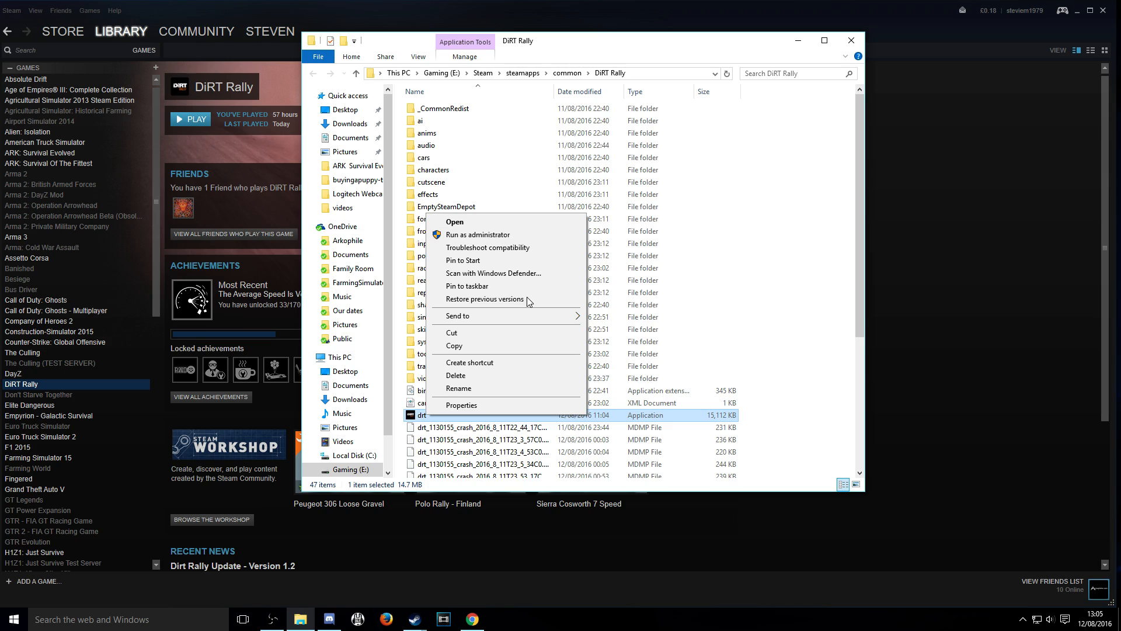